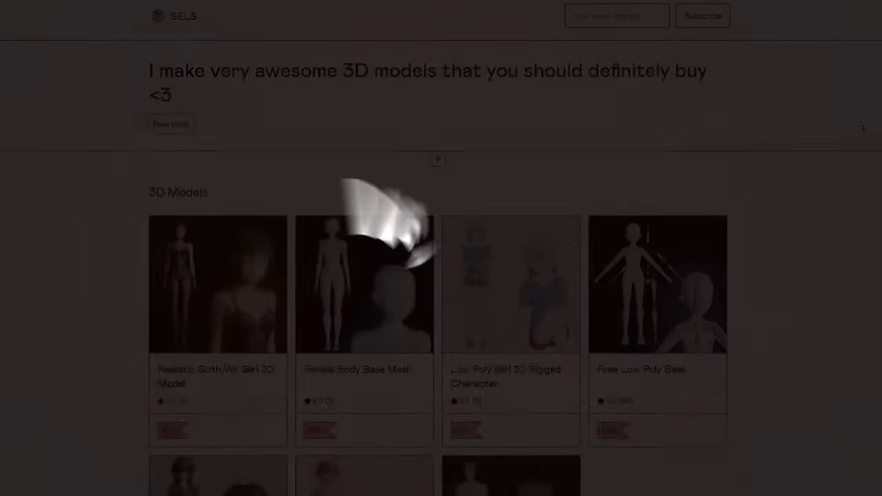
- Scroll the Gumroad store page before switching to Substance 3D Designer's Home screen
scroll("down", 3)
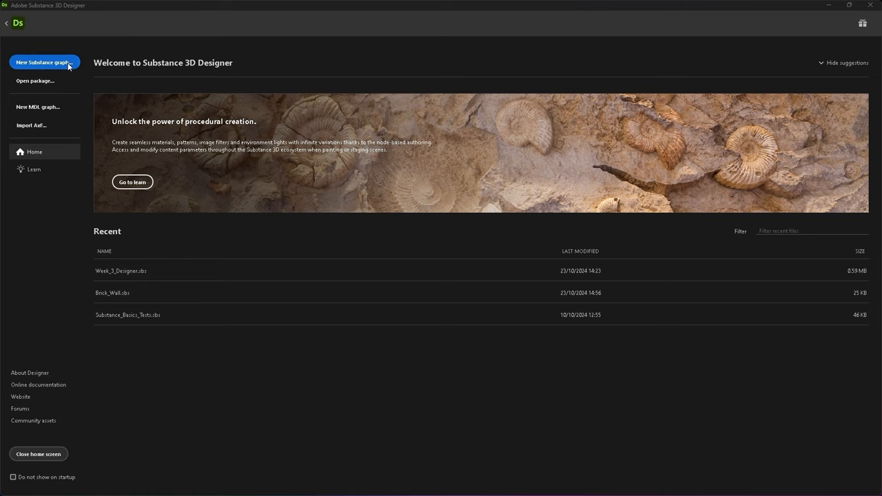
- Create a Metallic Roughness substance graph named Brick_Wall at 4096 px parent size
left_click(43, 62)
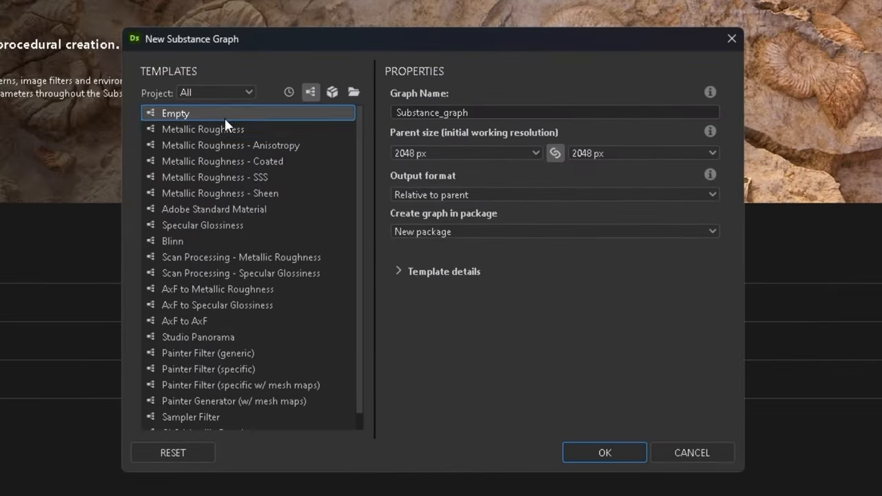
left_click(203, 129)
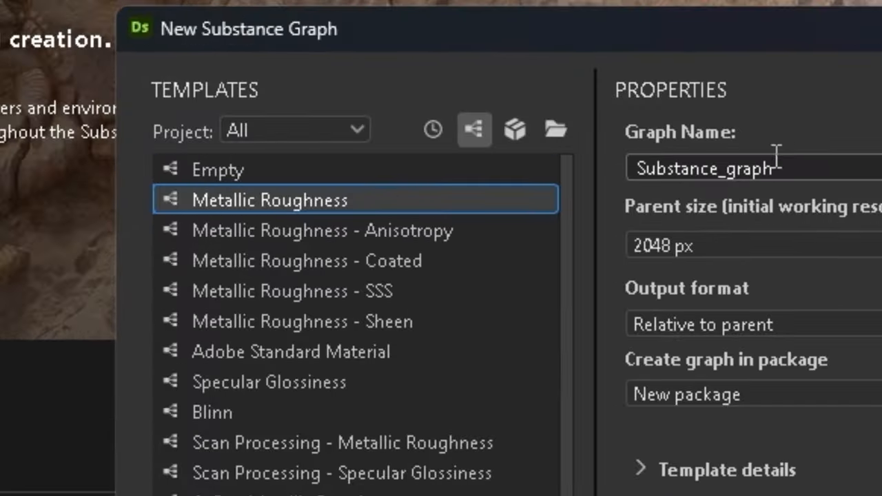
type("Brick_Wall")
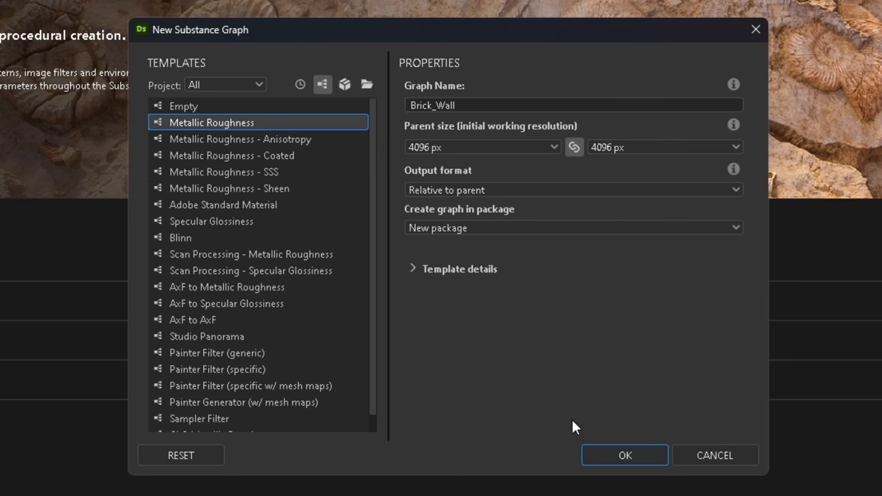
left_click(623, 455)
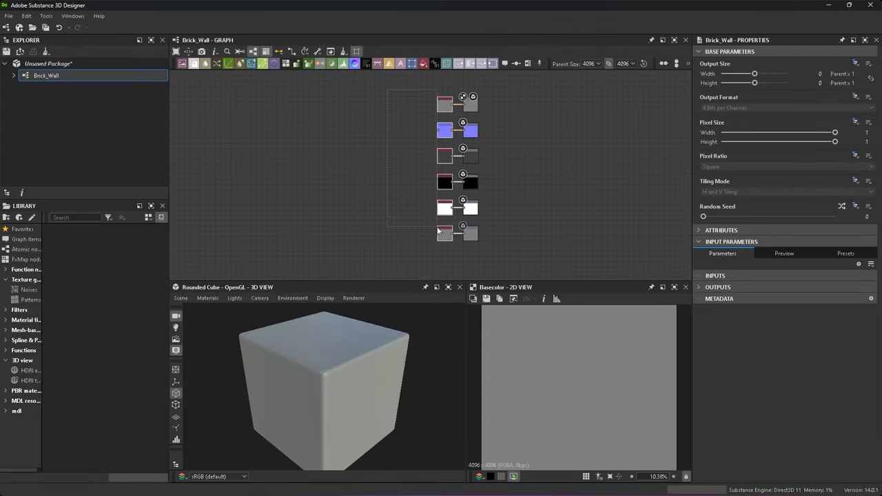
- Add a Base Material node feeding the outputs and set its Metallic to 0
type("base")
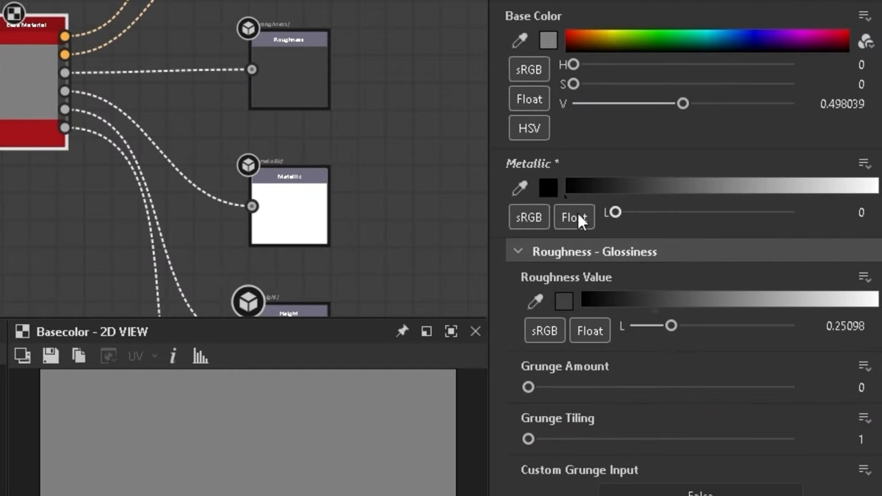
left_click_drag(672, 325, 698, 325)
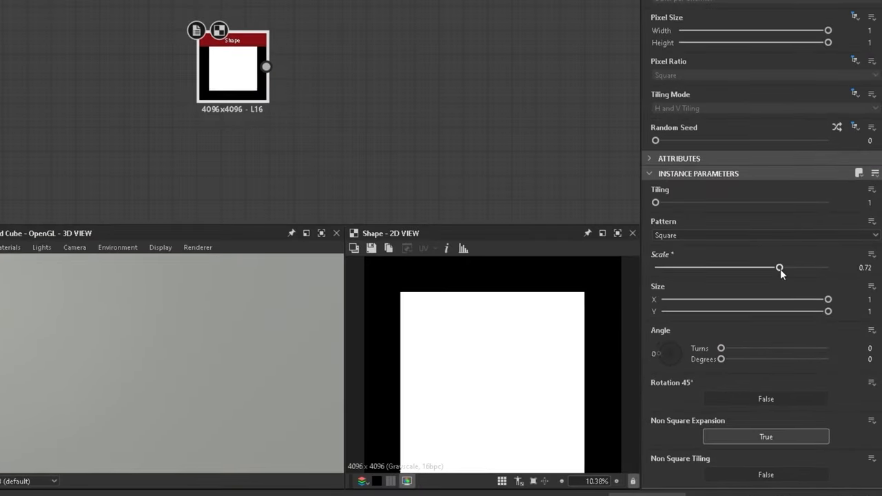
- Shrink the square Shape to 0.72 and distort it with noise-driven Slope Blur at 0.28 intensity
left_click_drag(828, 311, 798, 312)
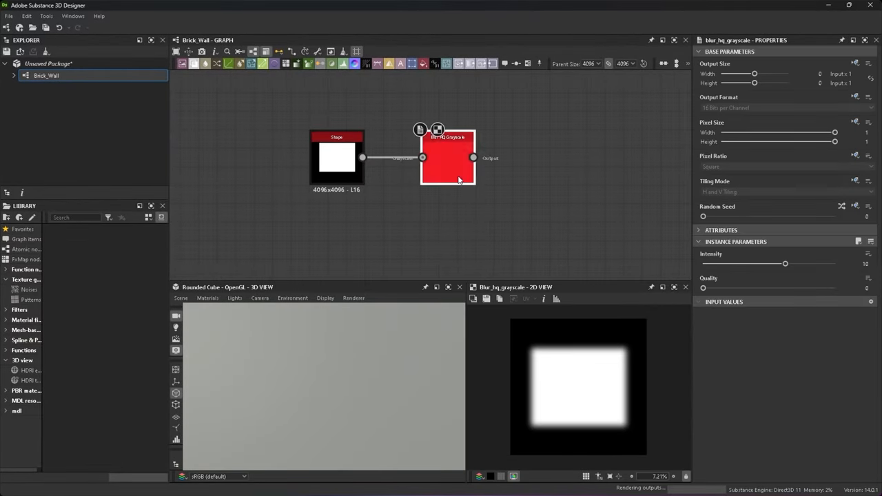
type("slop")
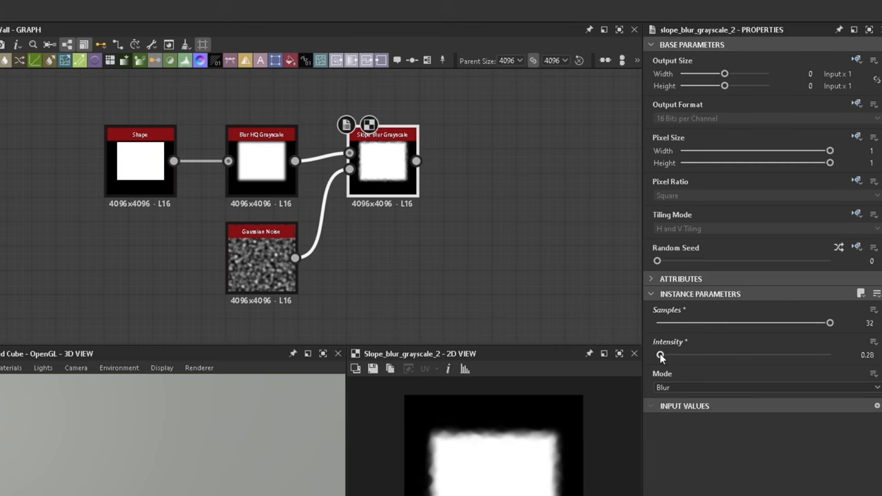
left_click(260, 259)
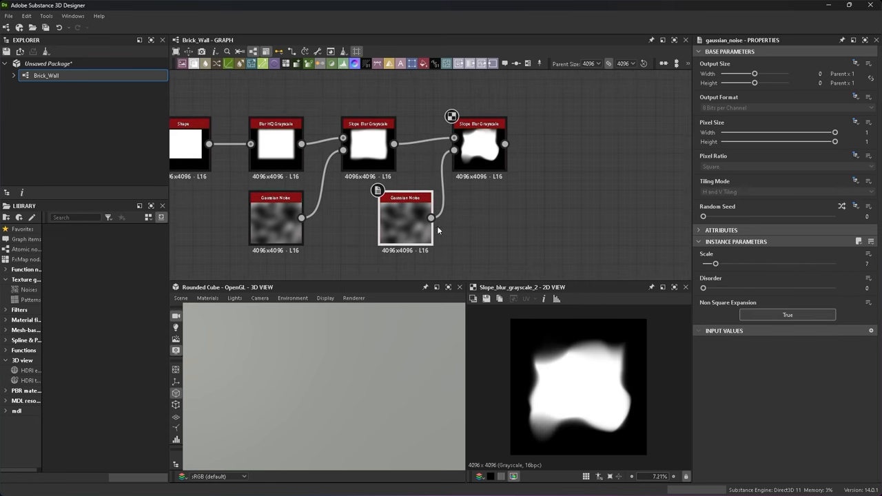
left_click_drag(715, 264, 748, 264)
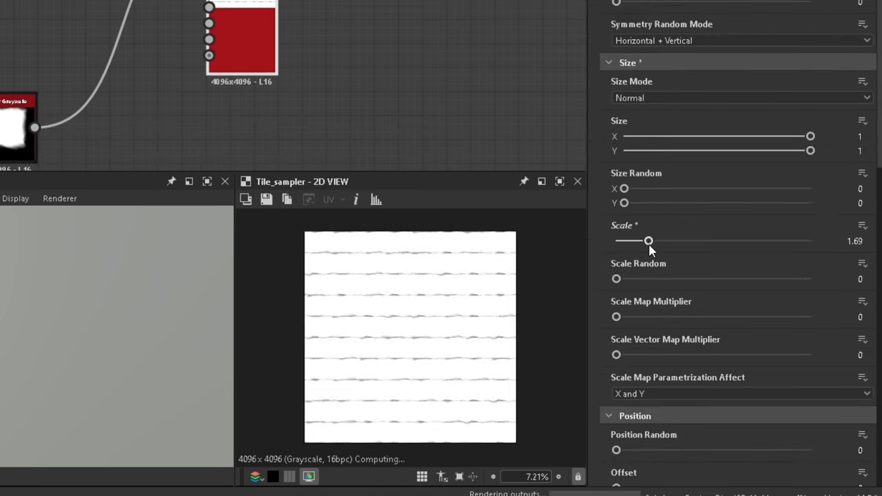
- Tune the Tile Sampler with 0.5 offset and random size, position, rotation and colour for the bricks
scroll("down", 3)
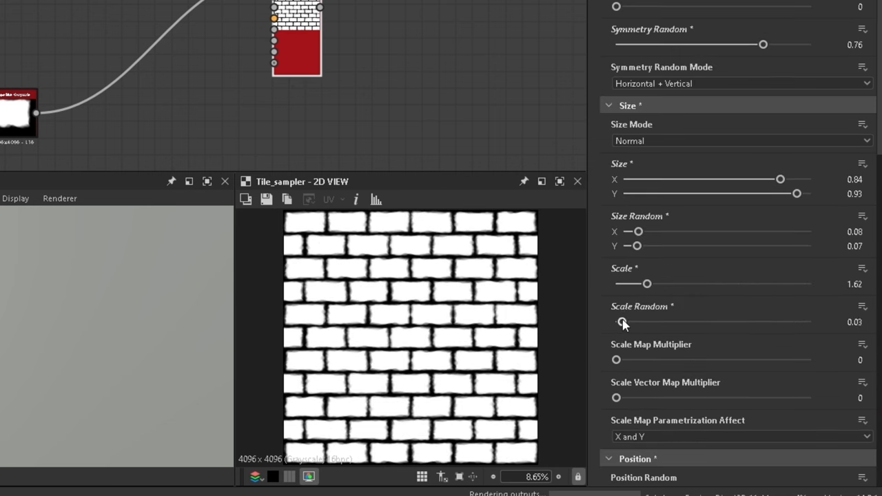
scroll("down", 3)
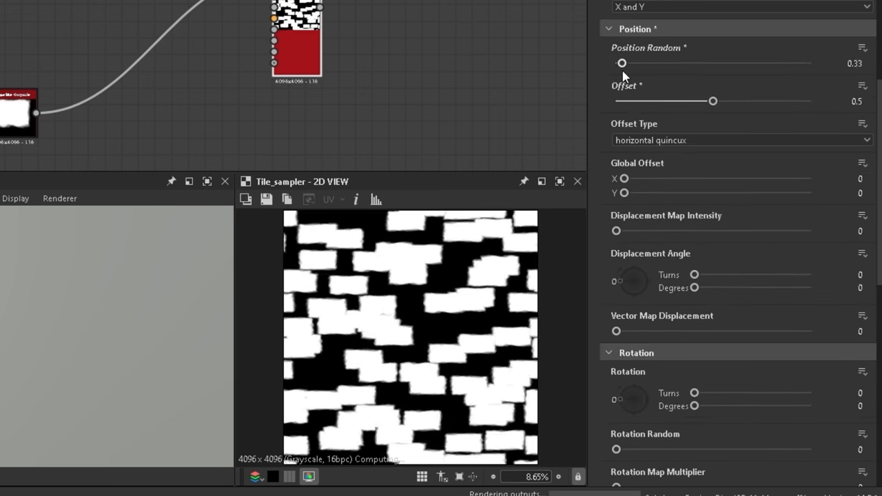
scroll("down", 3)
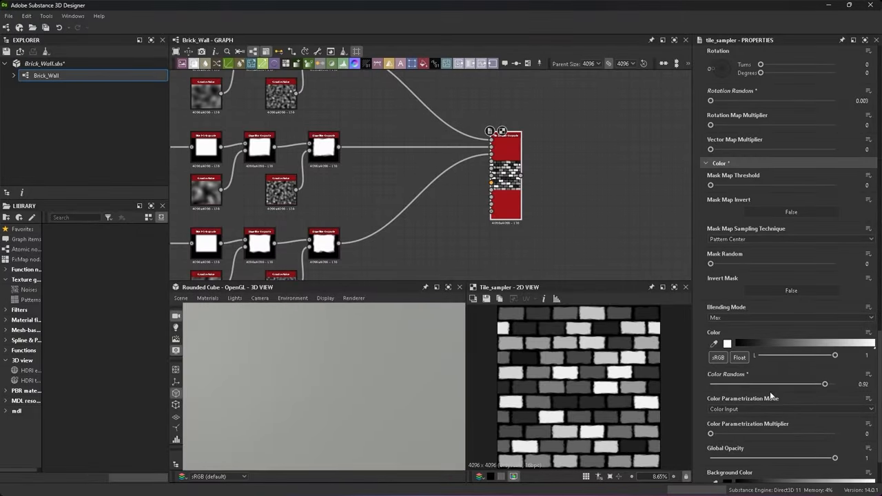
left_click(791, 317)
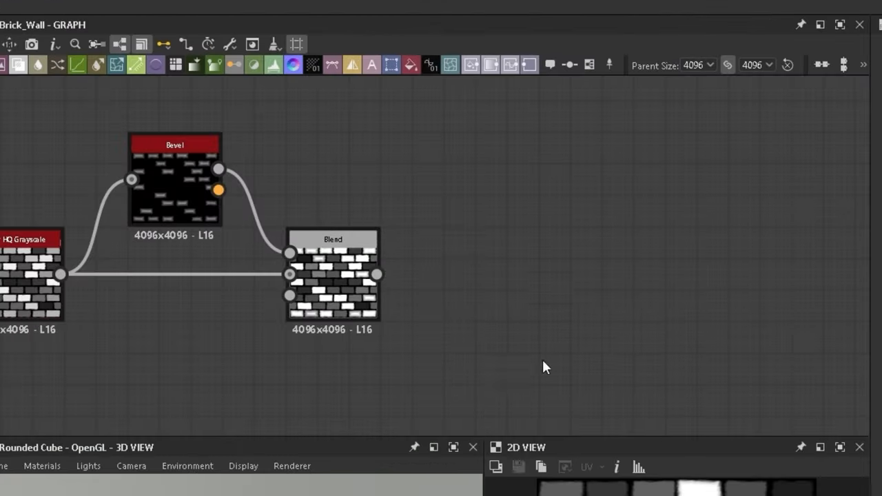
- Add a Gaussian Noise node to drive the Multi Directional Warp on the blended bricks
type("ga")
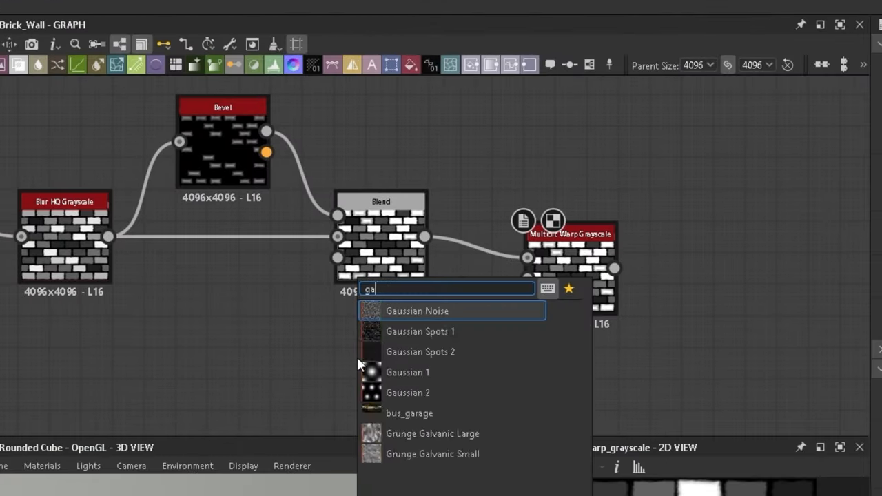
left_click(417, 310)
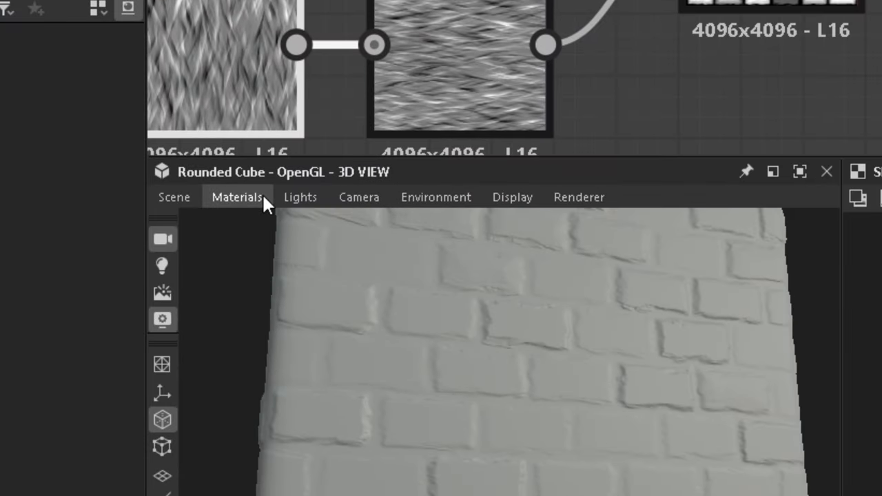
- Preview height via the 3D View Materials menu and add Transformation 2D after Grunge Map 009
left_click(237, 197)
type("tra")
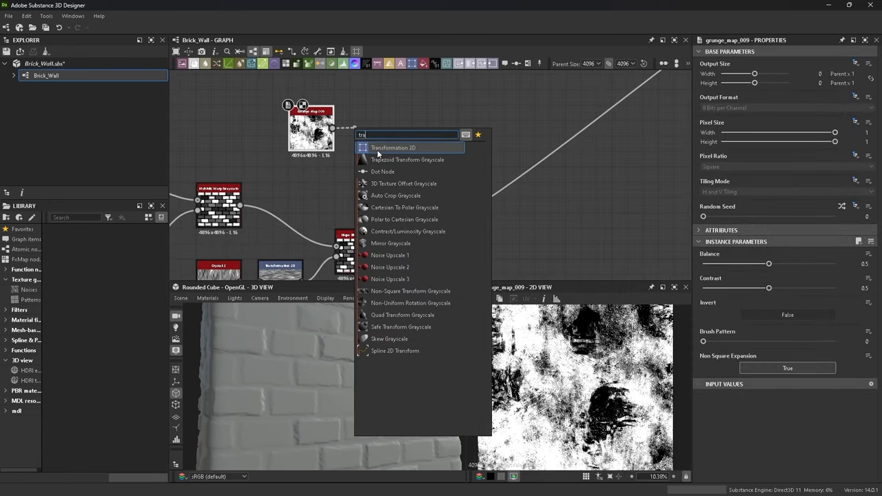
left_click(394, 147)
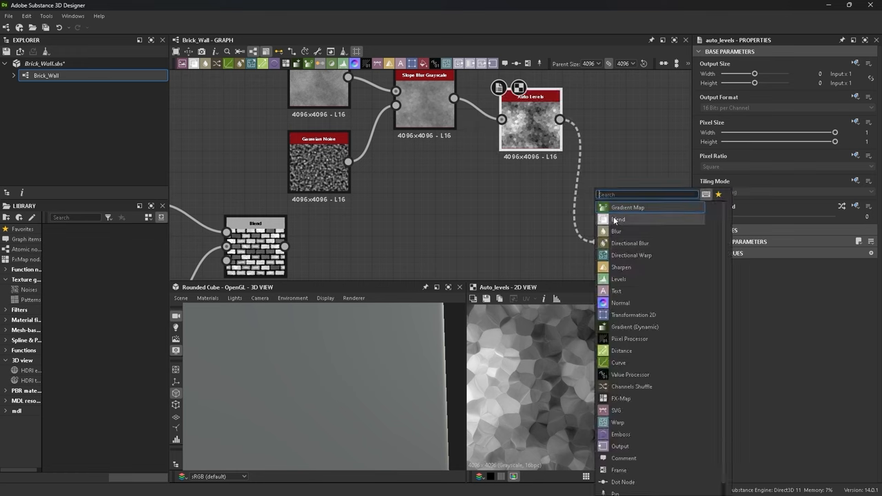
- Add a Blend after Auto Levels and title the grouping frame 'Height'
left_click(619, 219)
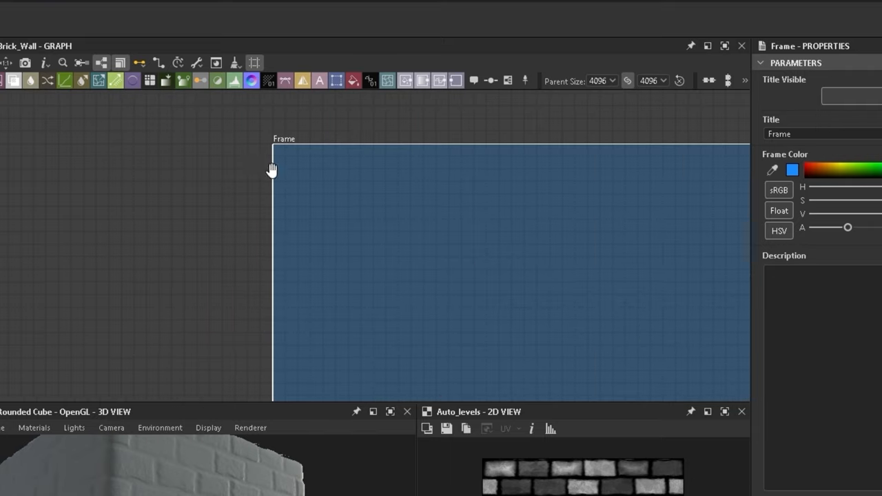
type("Height")
type("hist")
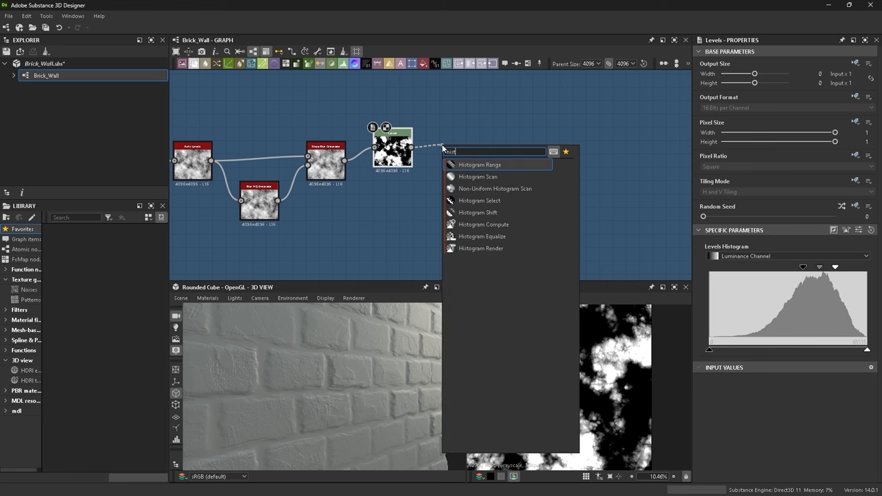
- Add a Histogram Scan after Levels and set its Position to 0.26
left_click(480, 177)
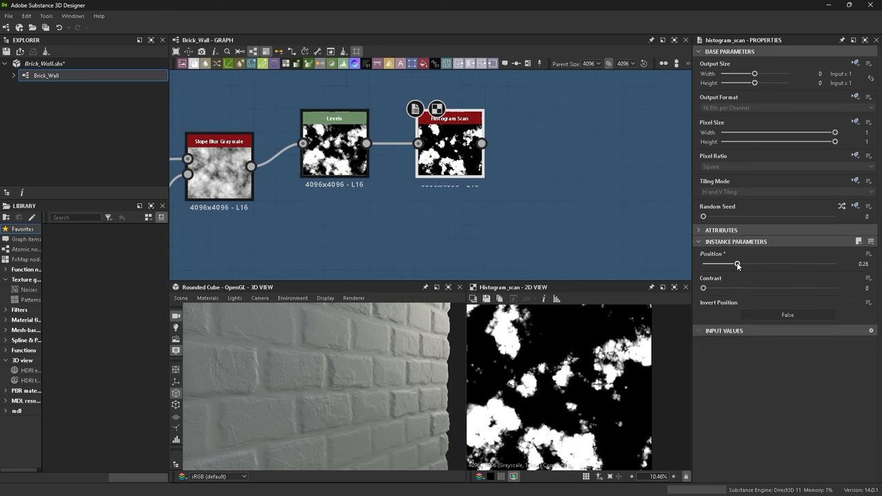
left_click_drag(738, 265, 756, 264)
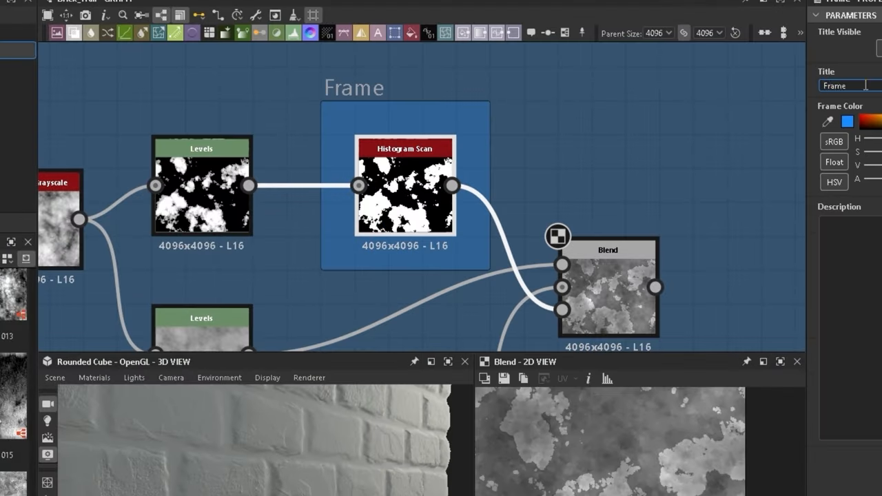
- Rename the frame 'Cement Damage' and wire the levelled spots and noise into the Blend mask
type("Cement Damage")
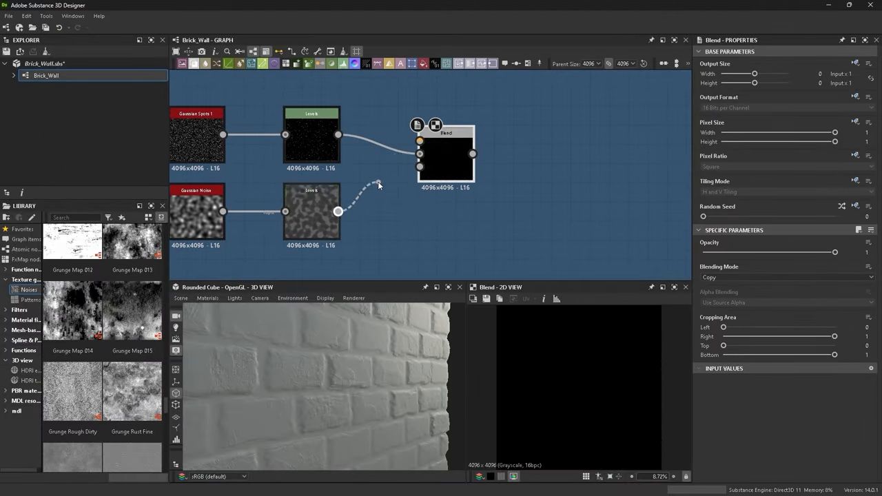
left_click(786, 278)
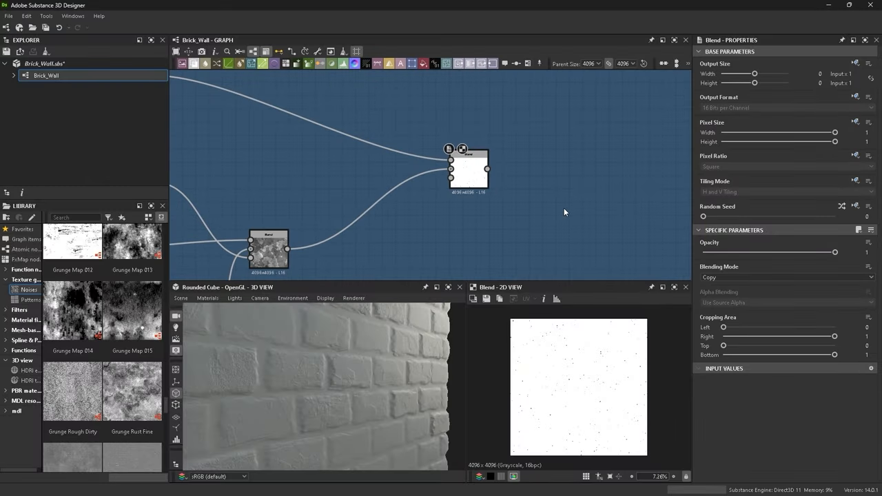
left_click(786, 277)
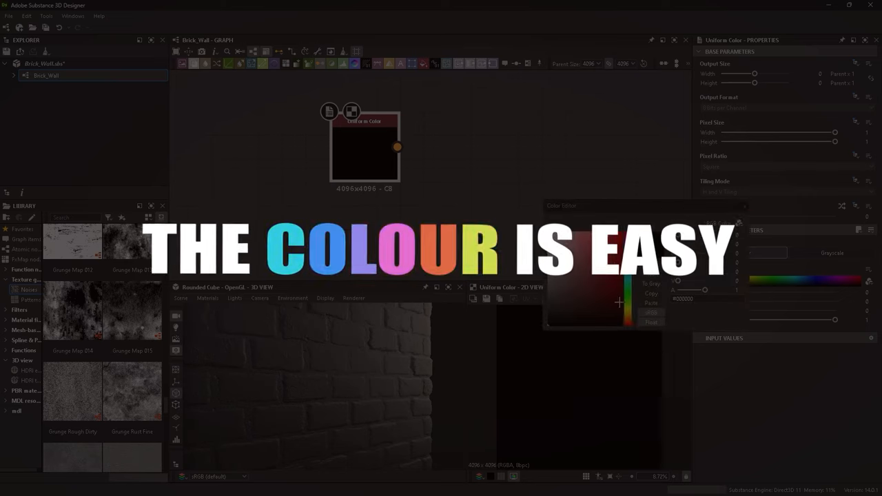
- Add a Uniform Color node and set it to dark reddish-brown #5e3521 as the base fill
left_click(597, 285)
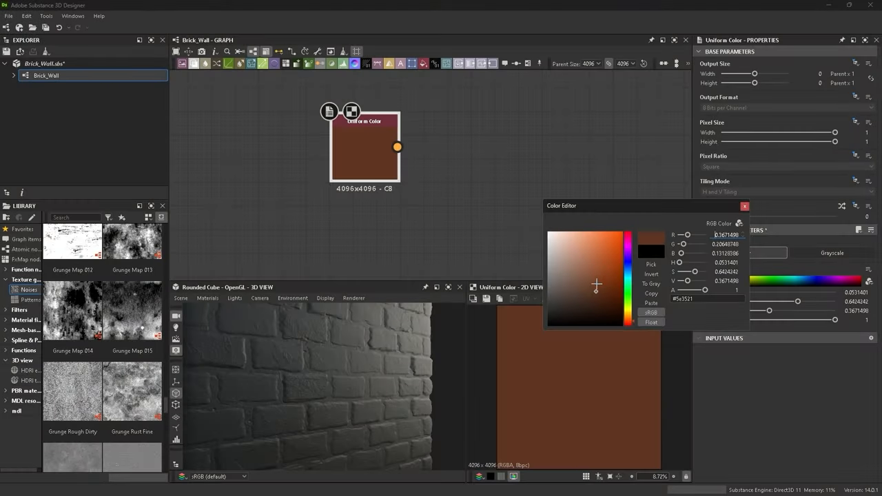